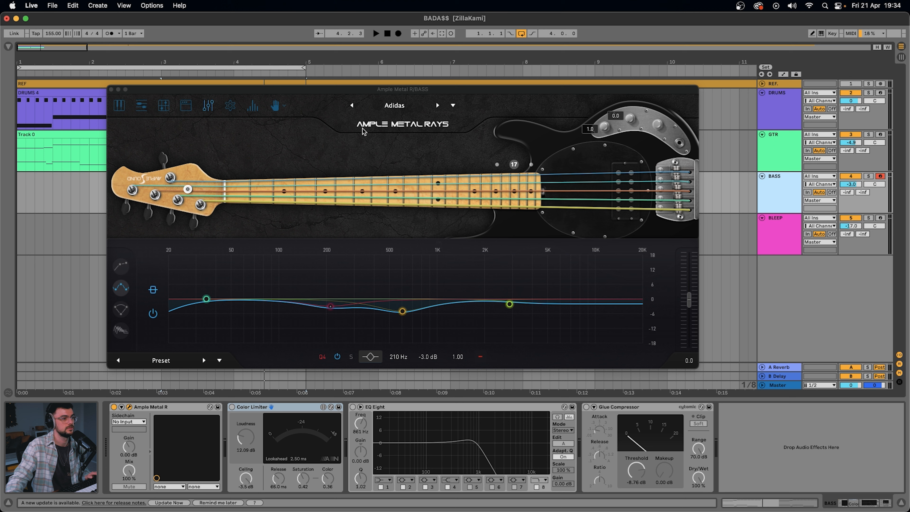
# Close the bass instrument window and place a short BASS MIDI clip on the bass track at bar 3
pyautogui.click(163, 106)
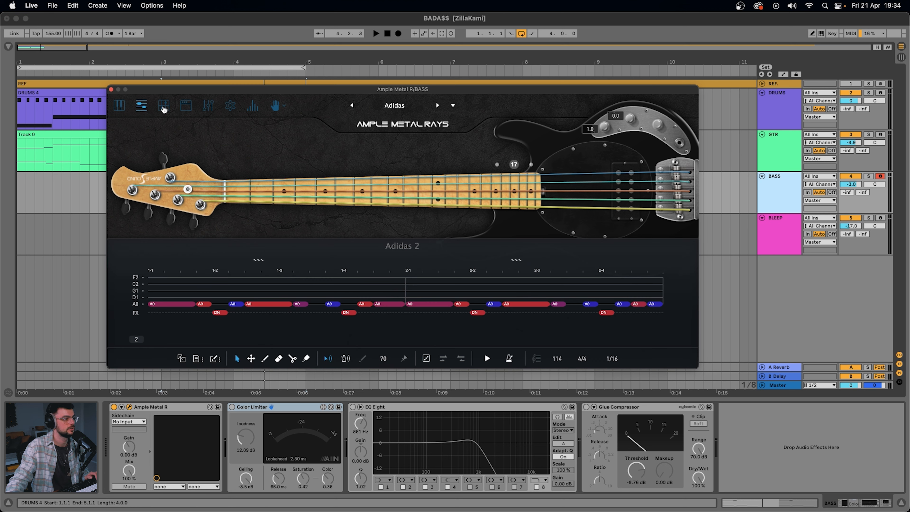
pyautogui.click(208, 106)
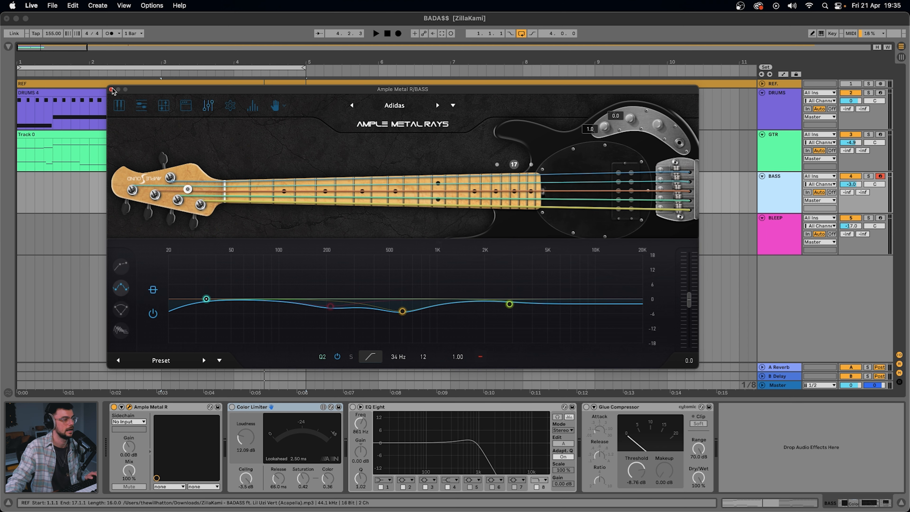
pyautogui.click(111, 89)
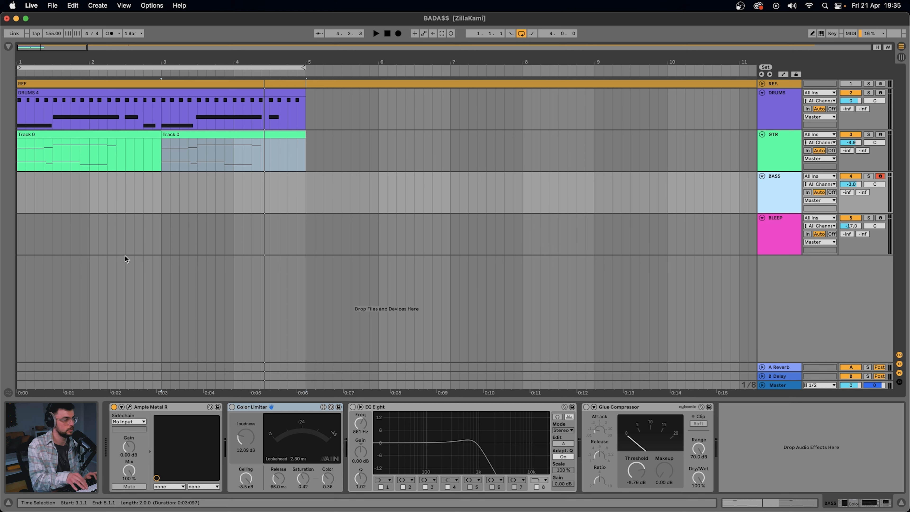
pyautogui.click(398, 34)
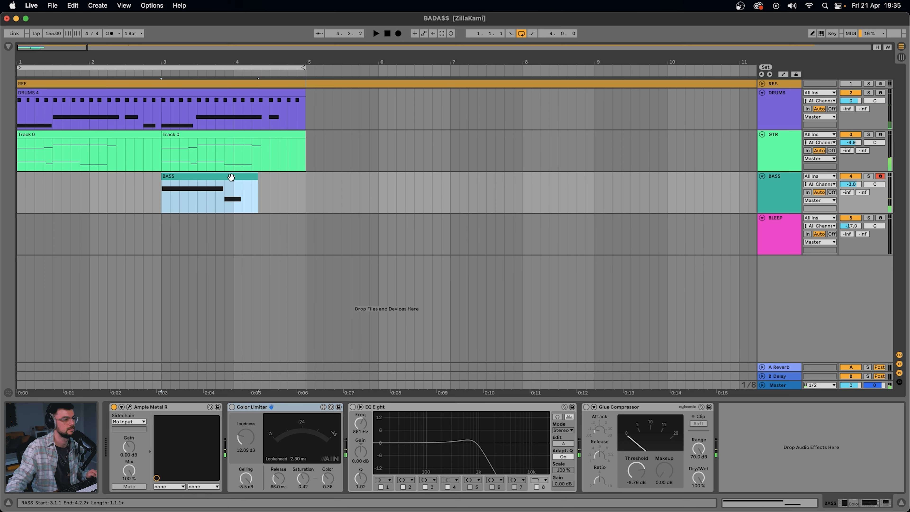
# Edit the BASS clip's D1 note near beat 2.3, then lower the bass and roll off EQ Eight highs near 599 Hz
pyautogui.doubleClick(231, 177)
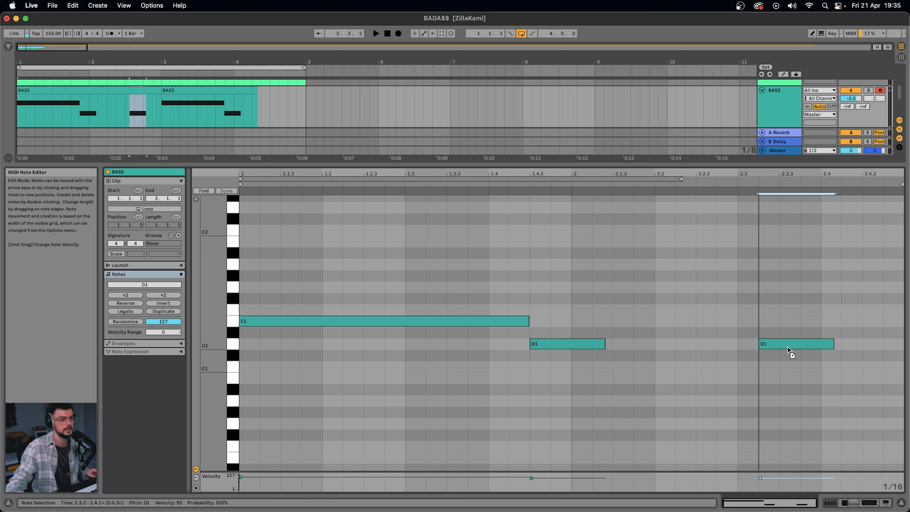
pyautogui.moveTo(795, 343); pyautogui.dragTo(858, 378)
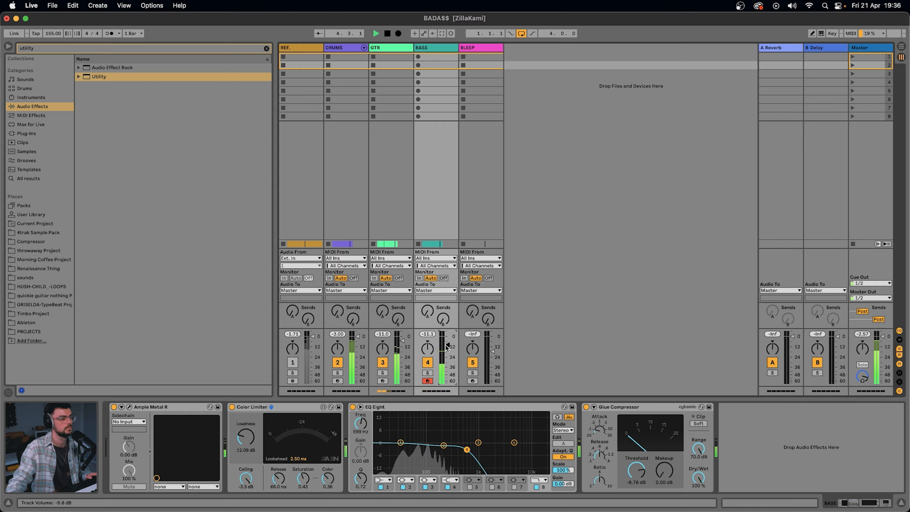
# Back on the arrangement timeline, extend BASS to bars 1–5 and add BLEEP 2 clips across bars 1–5
pyautogui.press('tab')
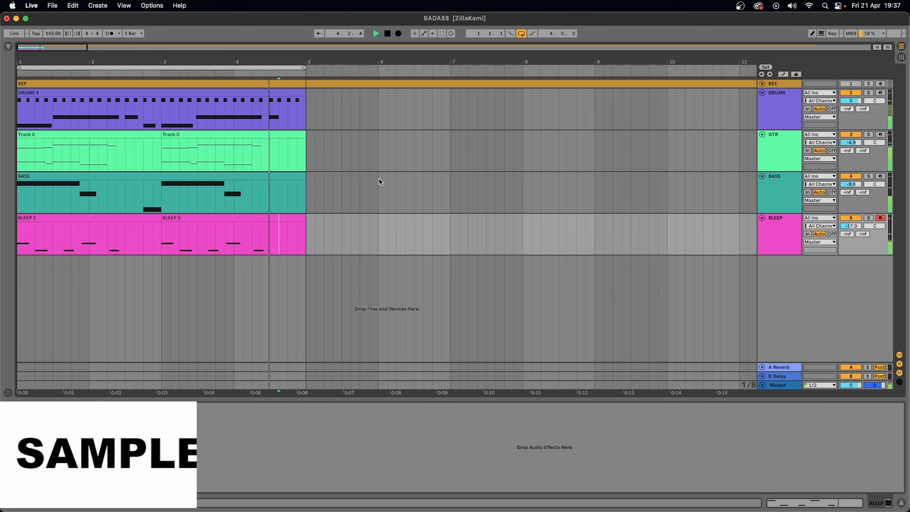
# Repeat DRUMS, GTR and BASS clips through bar 37 and copy BLEEP 2 clips into bars 9–17
pyautogui.doubleClick(125, 108)
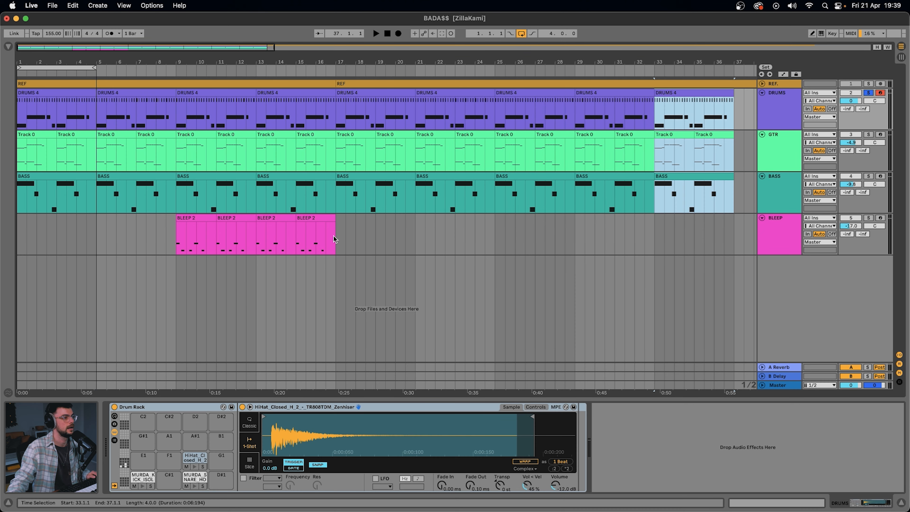
pyautogui.click(320, 115)
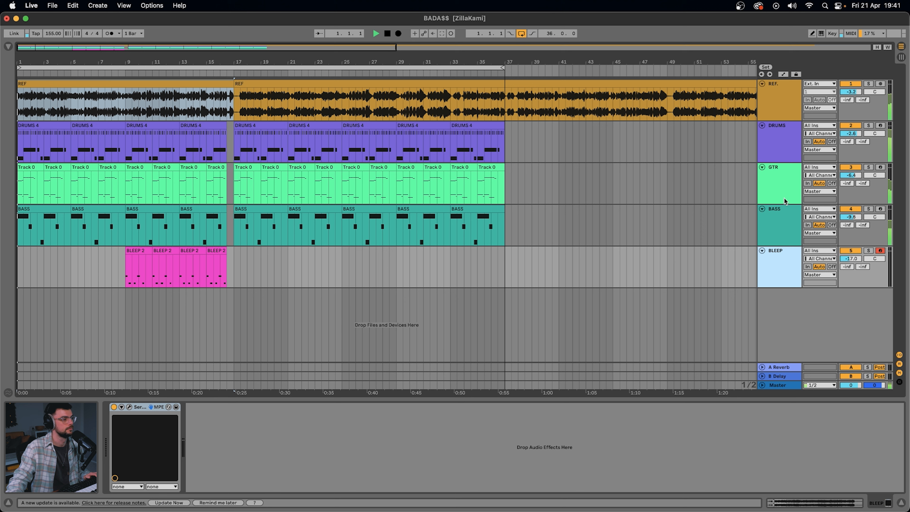
# Lower the GTR track's volume slightly and open the BLEEP 2 clip showing its E4 and B3 notes
pyautogui.click(773, 168)
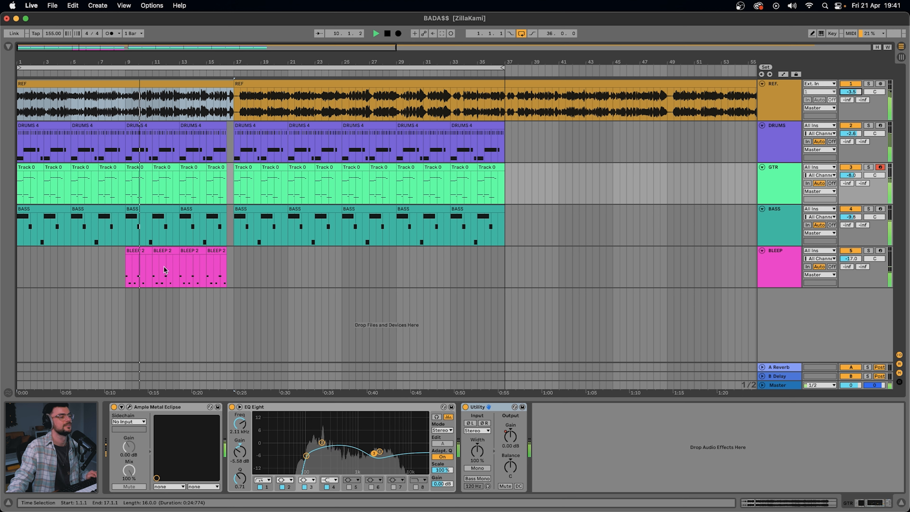
pyautogui.doubleClick(165, 270)
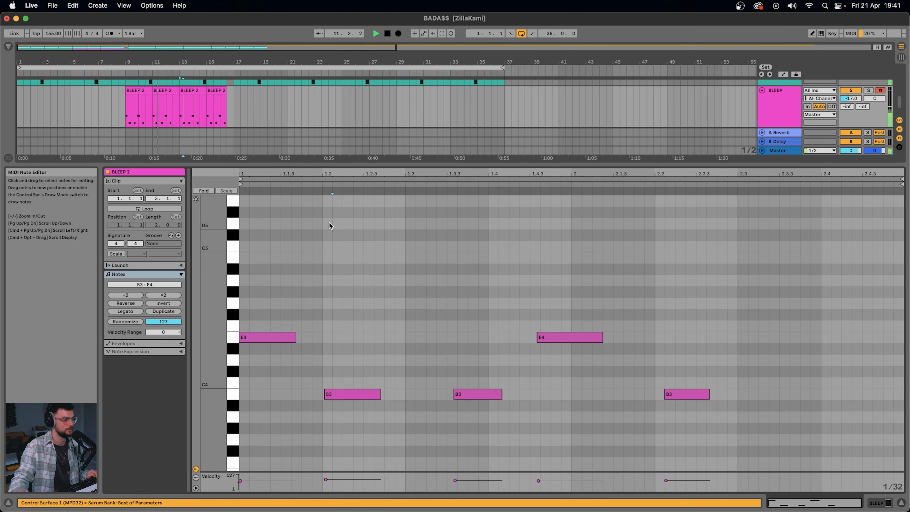